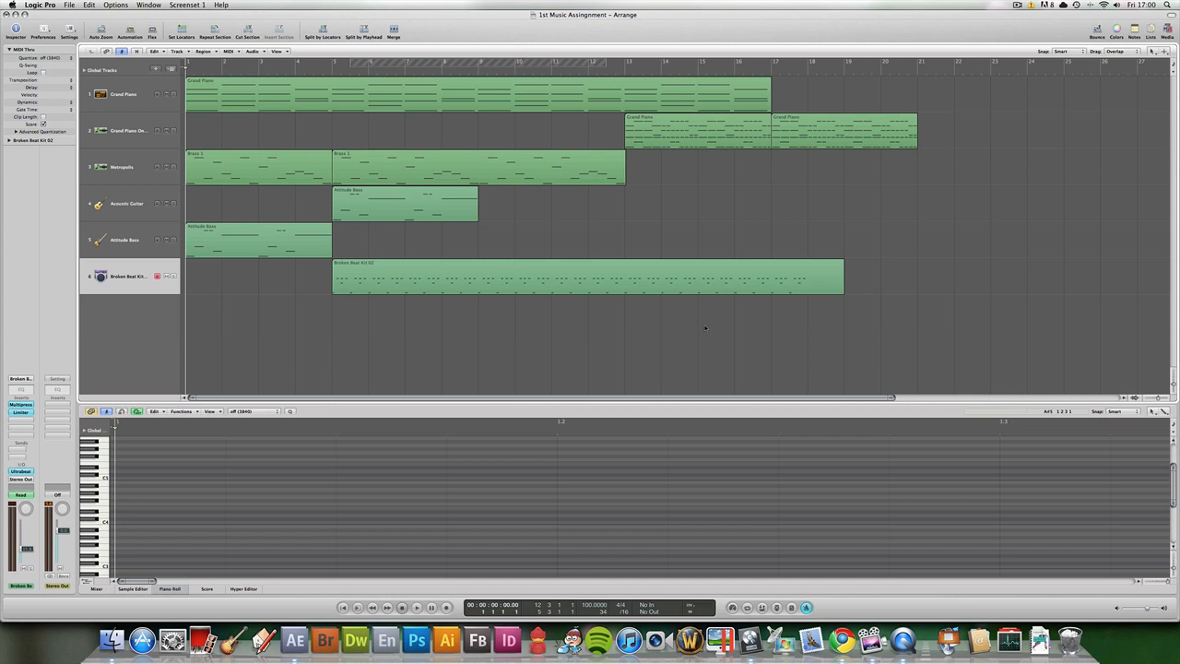
{"action": "mouse_move", "coordinate": [731, 328]}
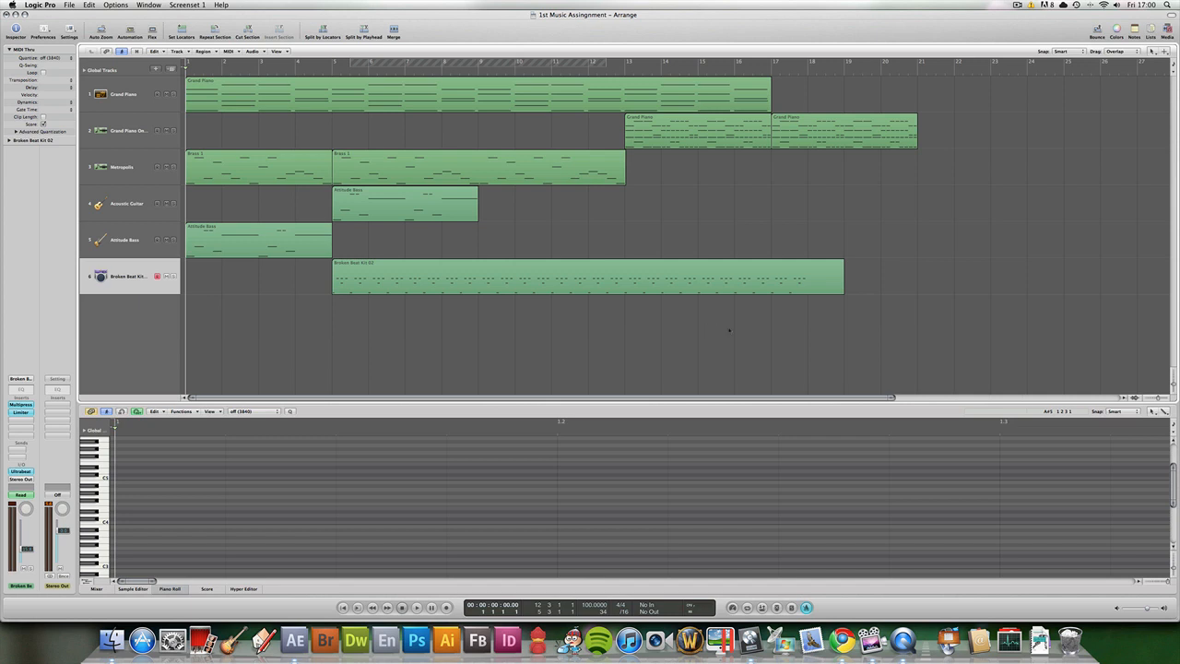
Start a bounce of the song from the File menu
{"action": "left_click", "coordinate": [416, 606]}
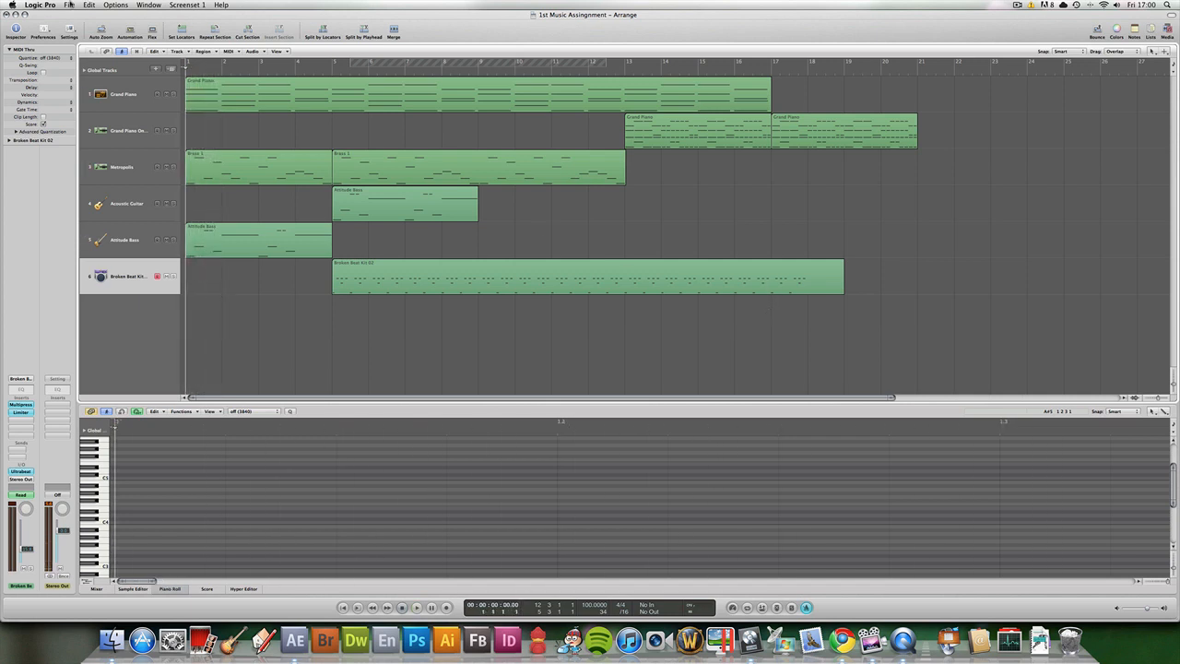
{"action": "left_click", "coordinate": [70, 3]}
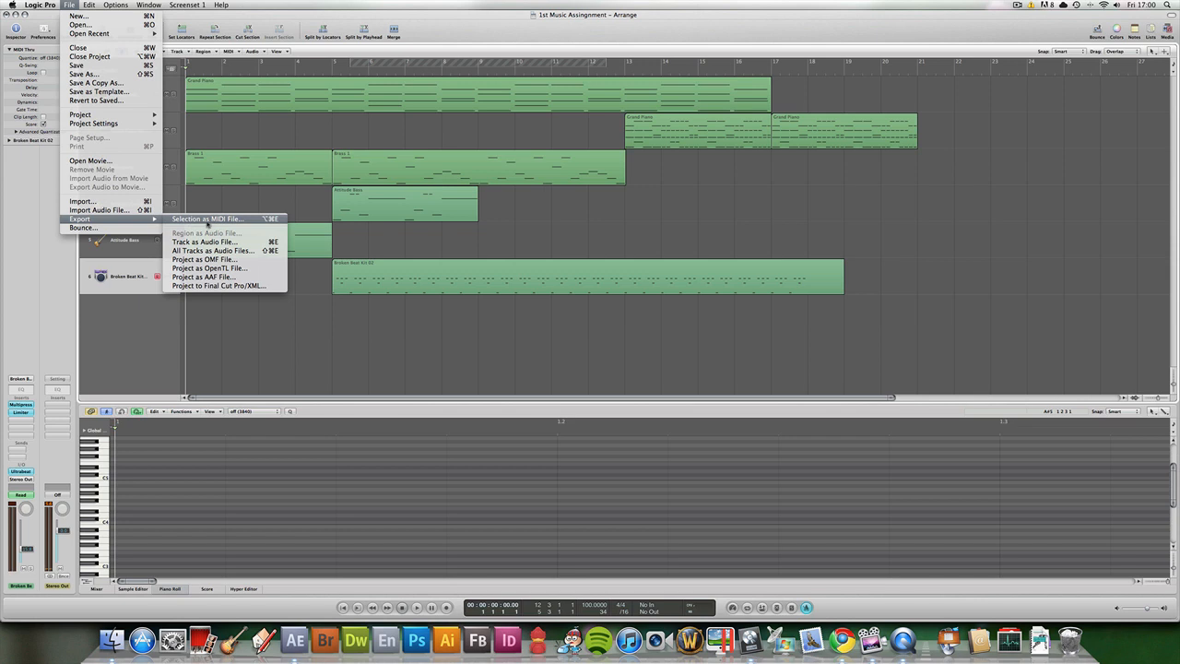
{"action": "mouse_move", "coordinate": [205, 241]}
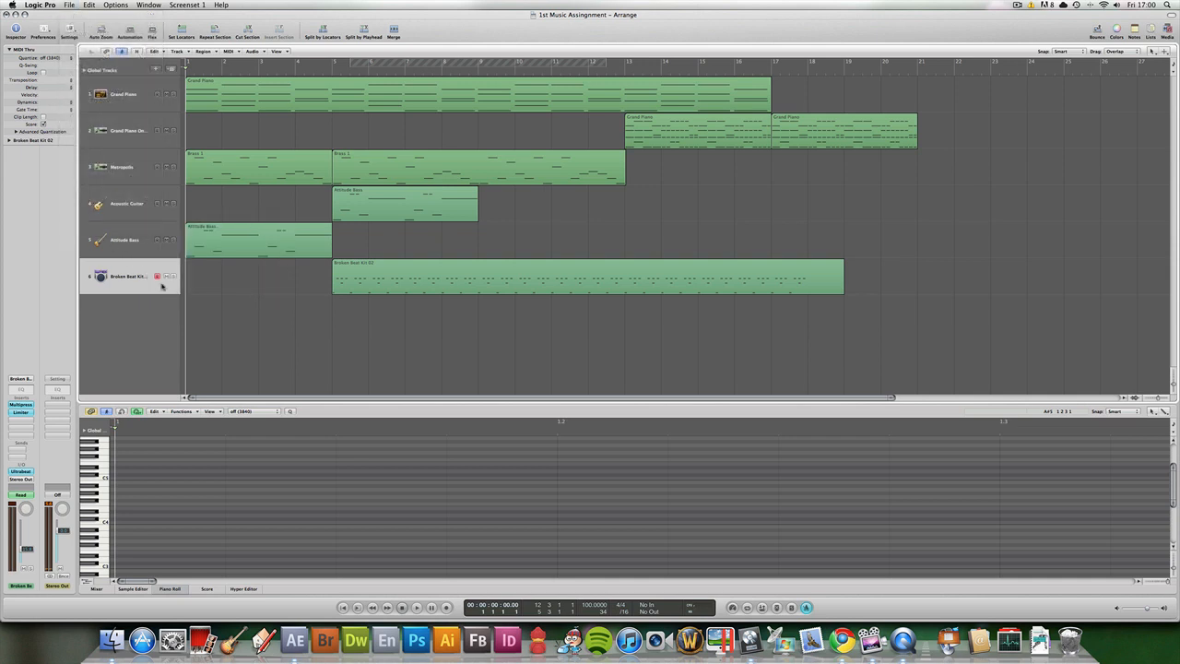
{"action": "mouse_move", "coordinate": [177, 339]}
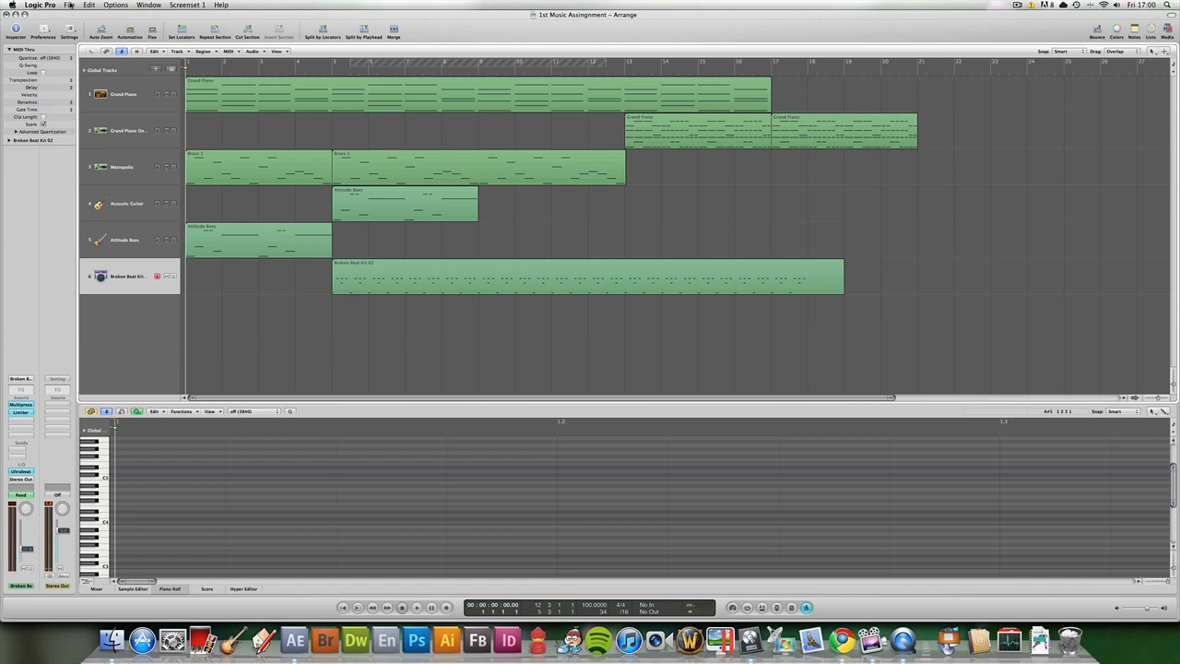
{"action": "left_click", "coordinate": [70, 4]}
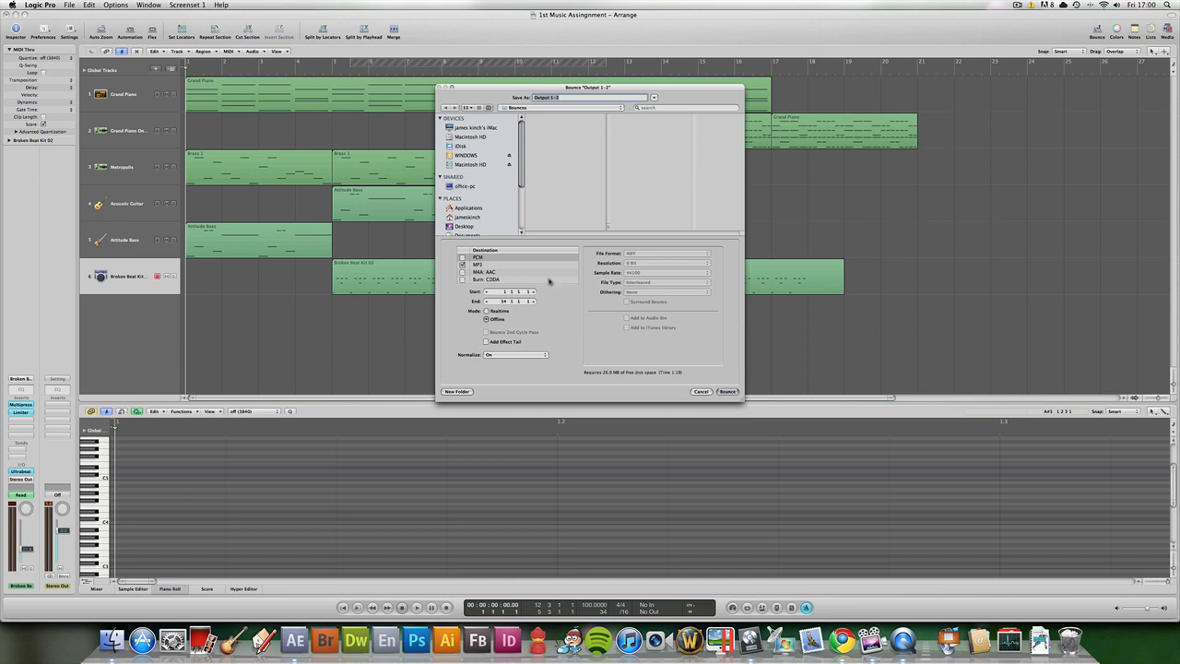
Review the MP3 and PCM destination options and name the output file Tuts
{"action": "left_click", "coordinate": [463, 280]}
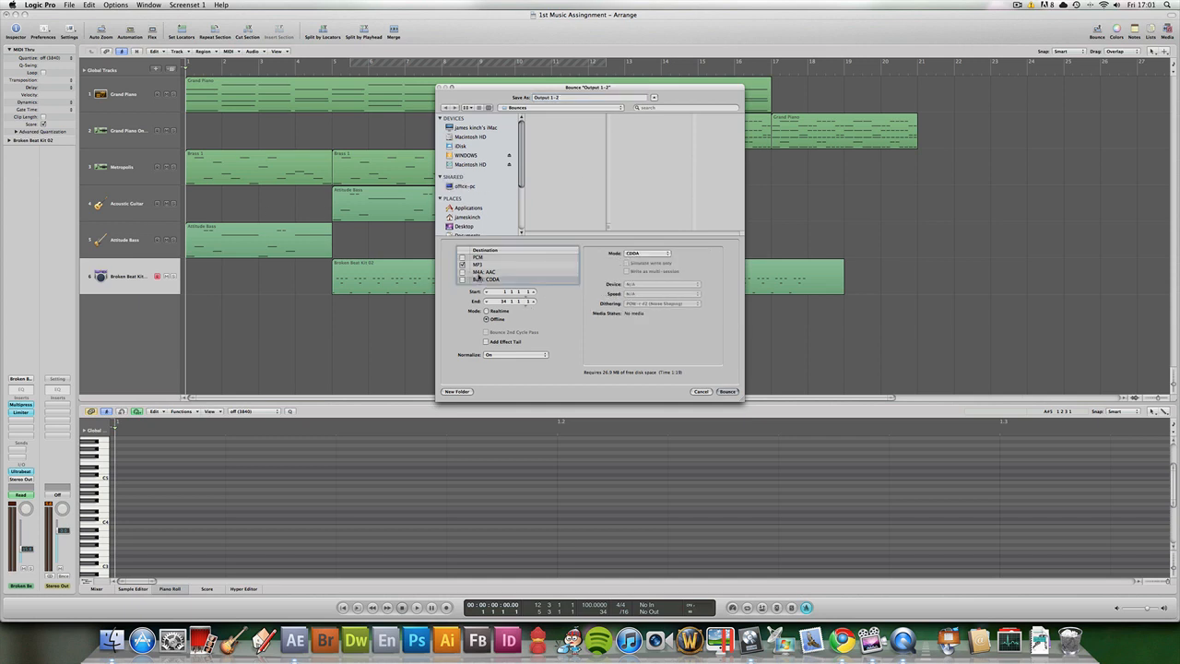
{"action": "left_click", "coordinate": [465, 259]}
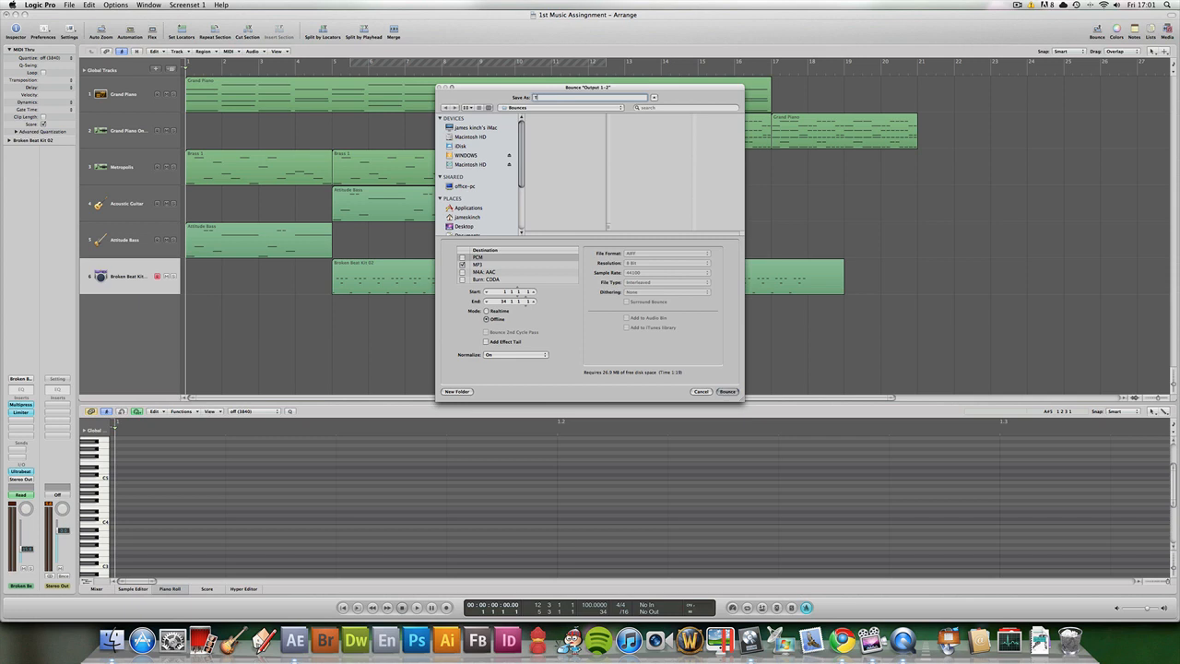
{"action": "type", "text": "Tuts"}
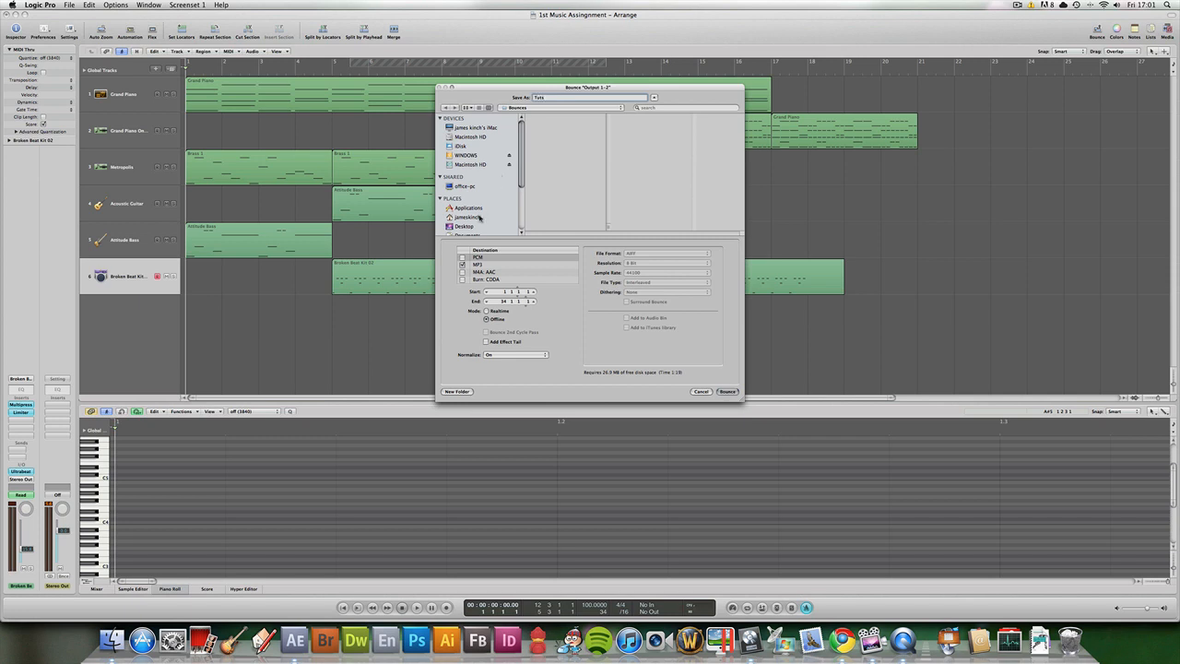
Point the bounce at Documents and create a new folder there for the file
{"action": "left_click", "coordinate": [464, 208]}
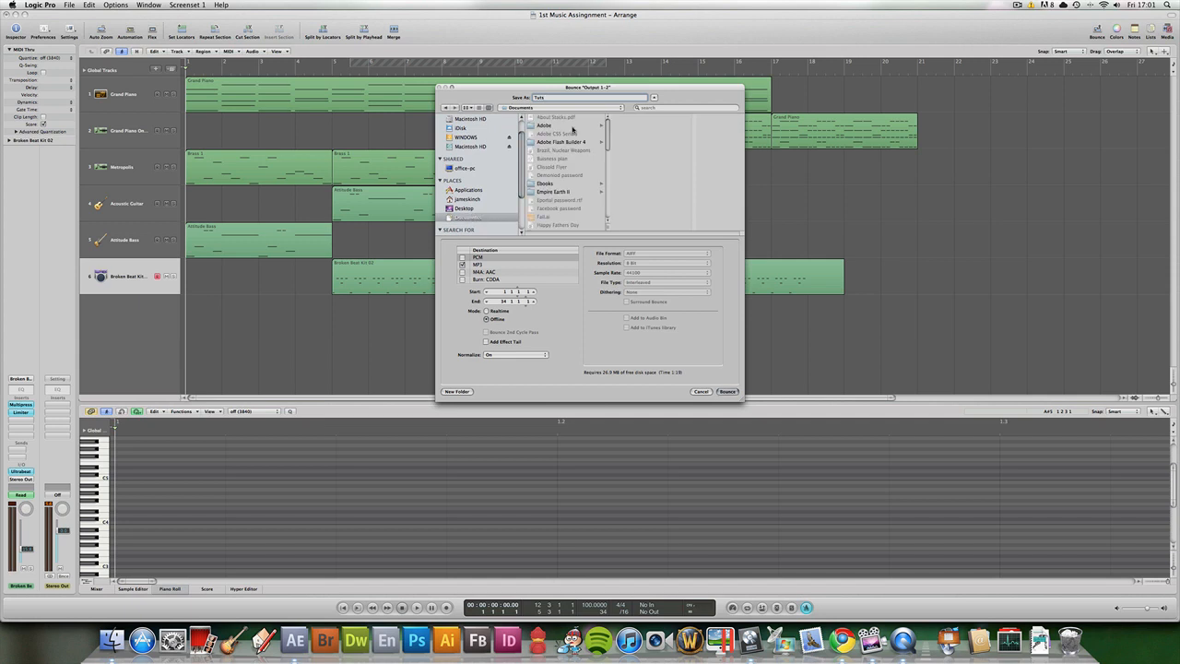
{"action": "left_click", "coordinate": [457, 391]}
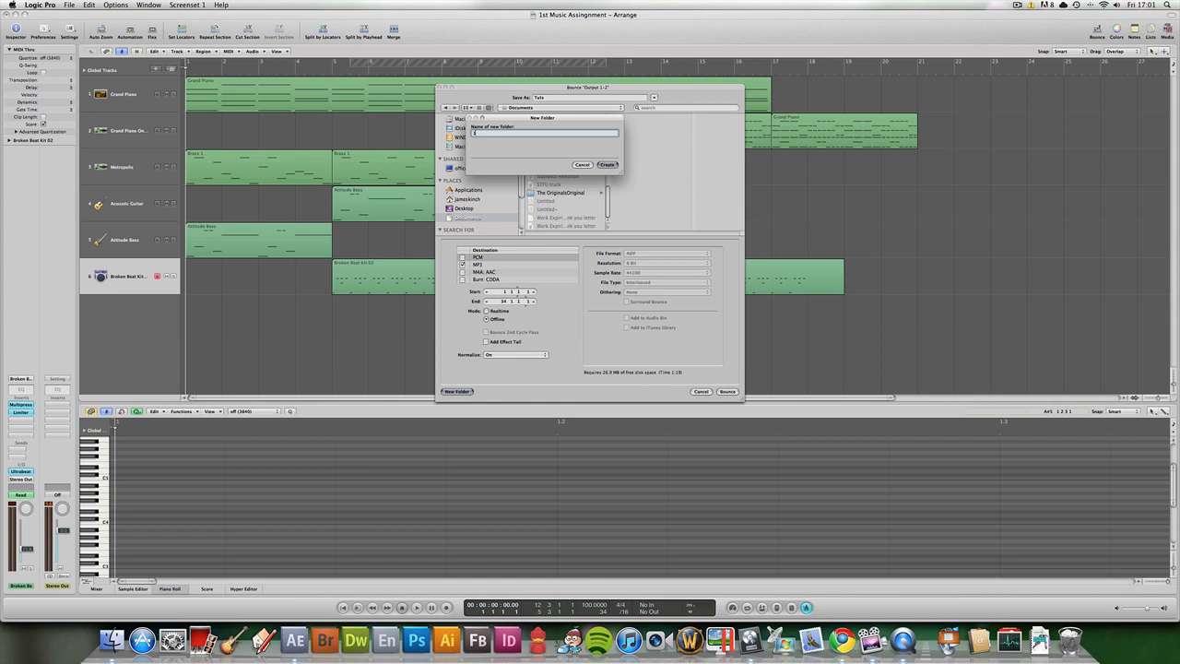
{"action": "left_click", "coordinate": [583, 164]}
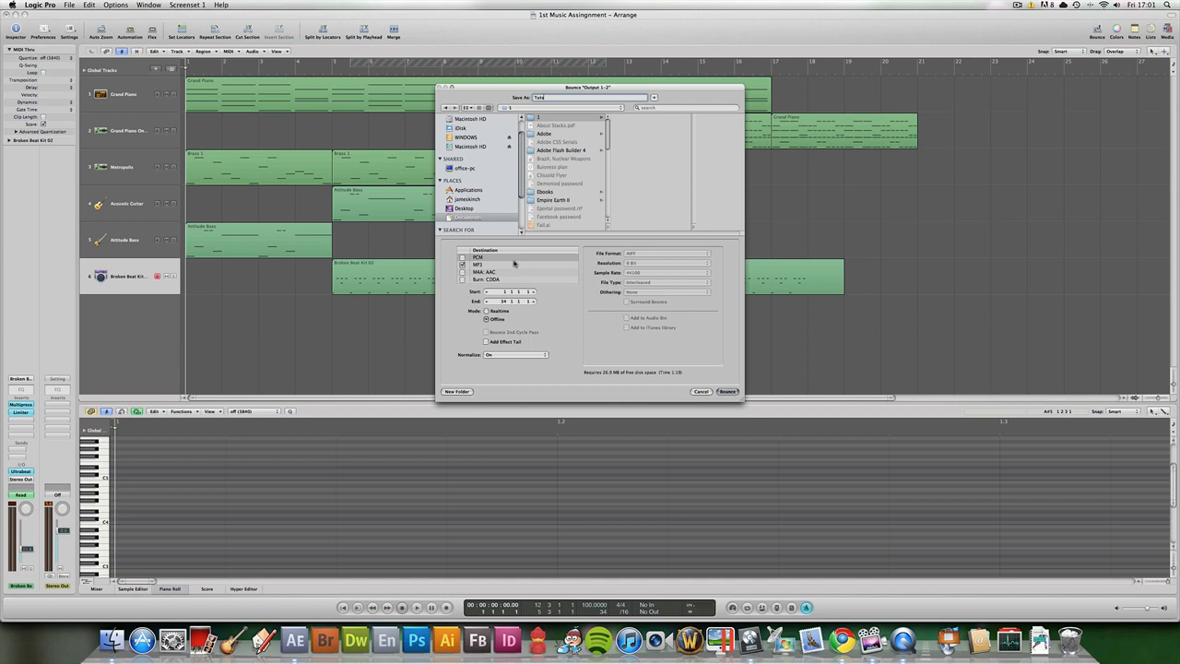
{"action": "mouse_move", "coordinate": [654, 258]}
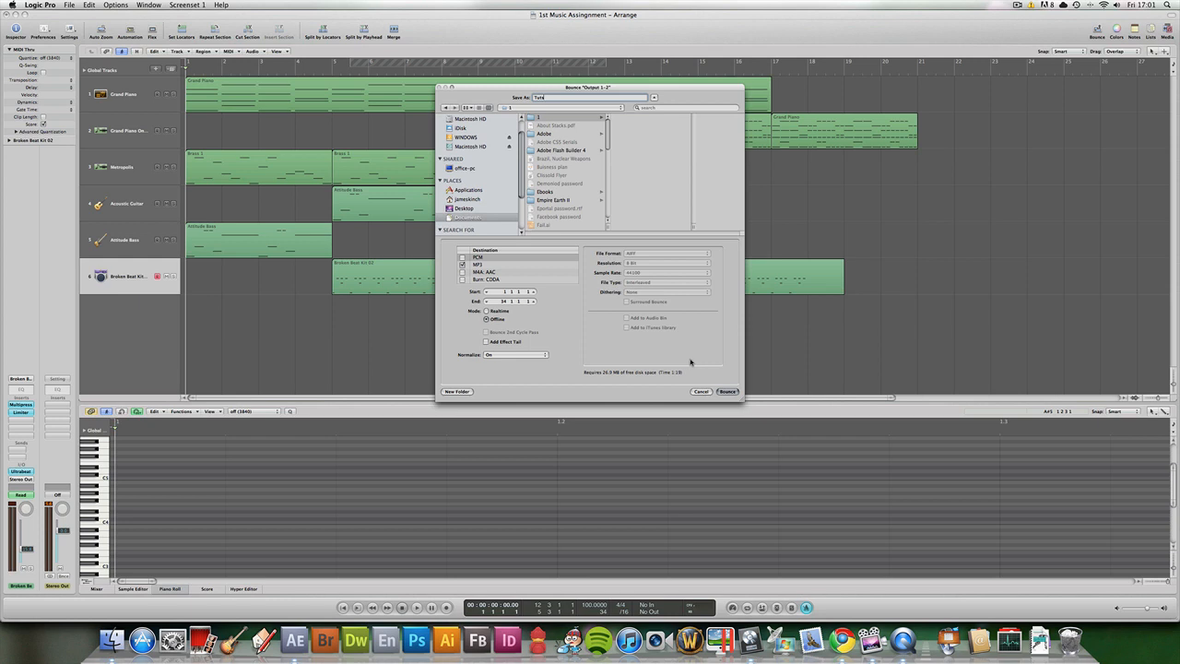
Bounce the song to the Tuts audio file in the new folder
{"action": "left_click", "coordinate": [727, 391]}
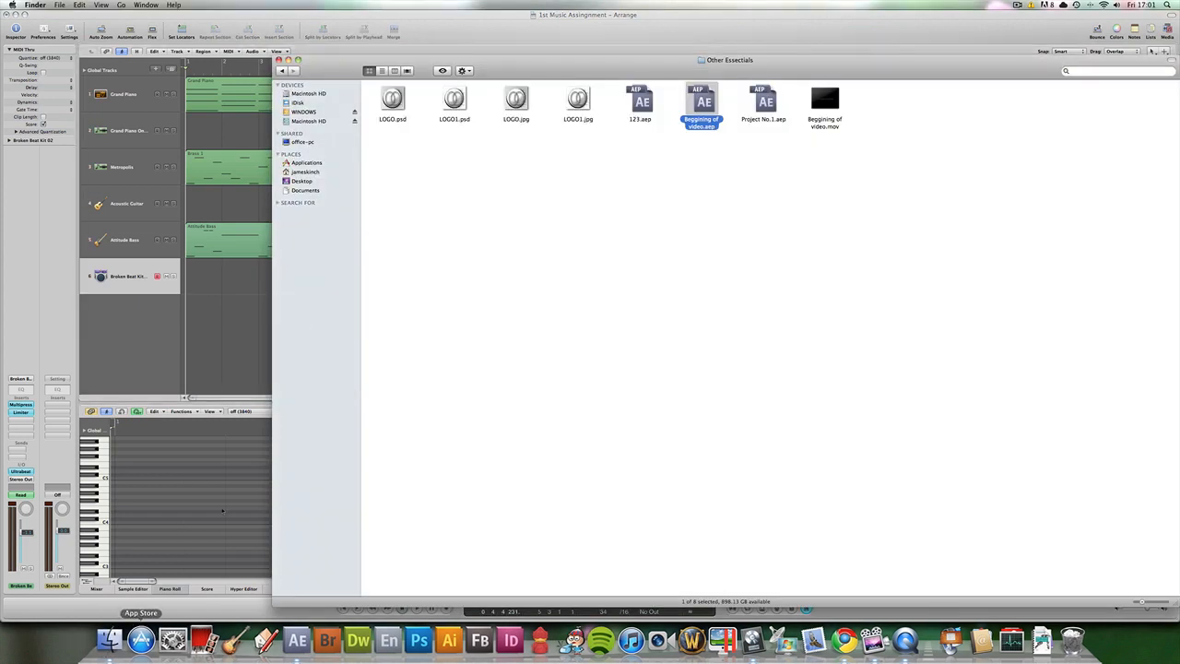
In Finder, browse to the new Documents folder and select Tuts.mp3
{"action": "left_click", "coordinate": [306, 190]}
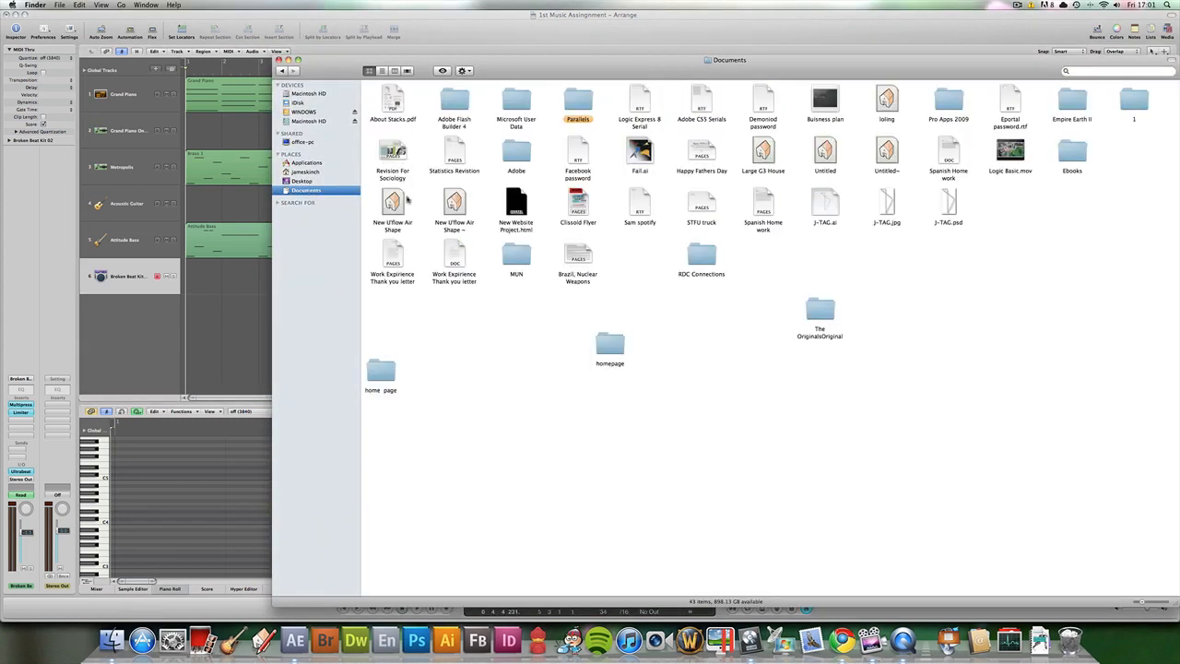
{"action": "left_click", "coordinate": [1134, 101]}
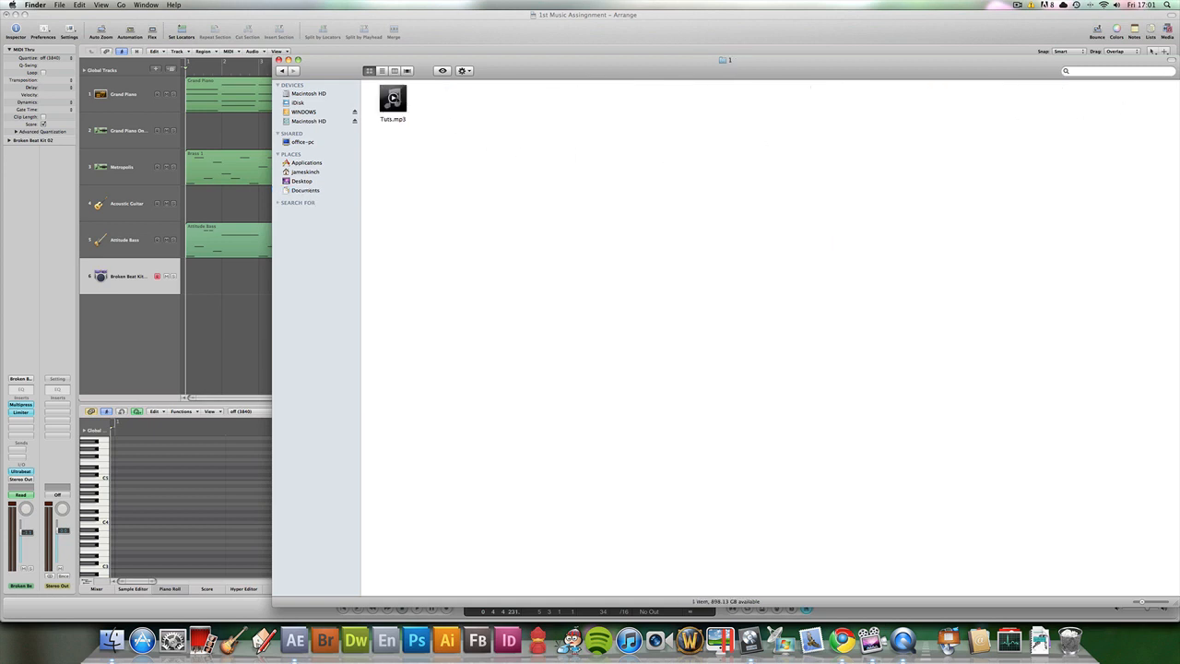
{"action": "left_click", "coordinate": [393, 99]}
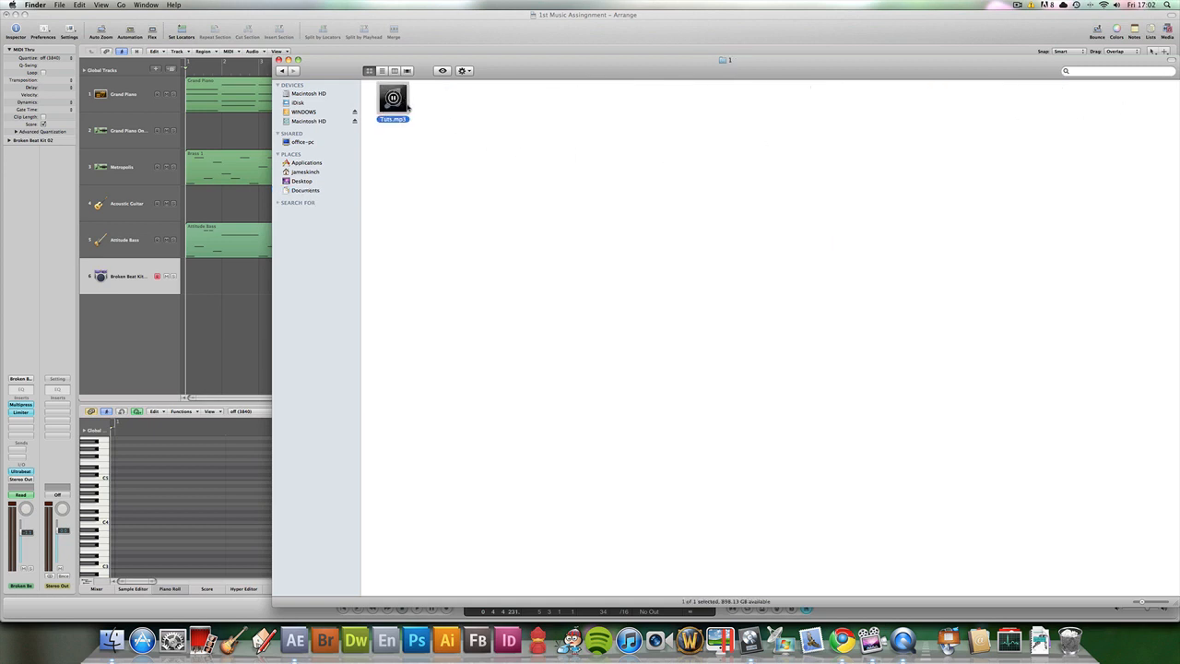